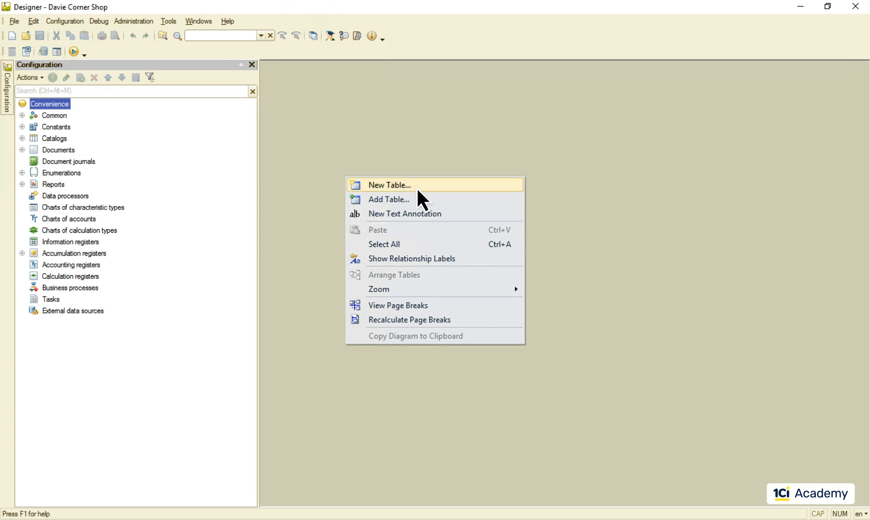
# Dismiss the open context menu in the Designer configuration tree
pyautogui.click(389, 185)
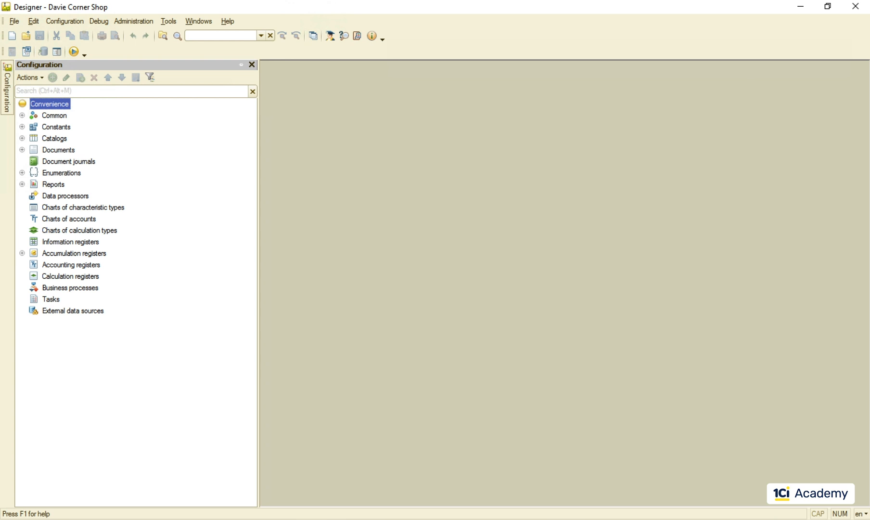
pyautogui.moveTo(199, 202)
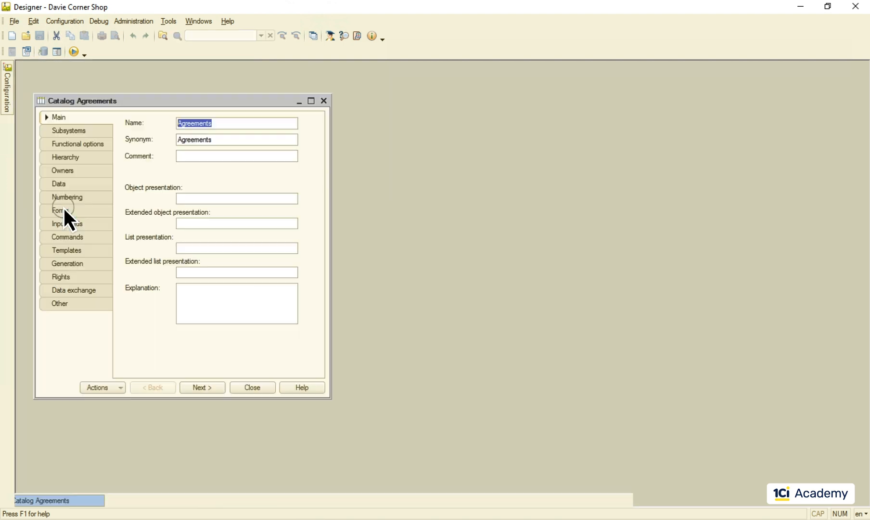
# Show the Agreements catalog's Data settings and select its PDF attribute
pyautogui.click(58, 183)
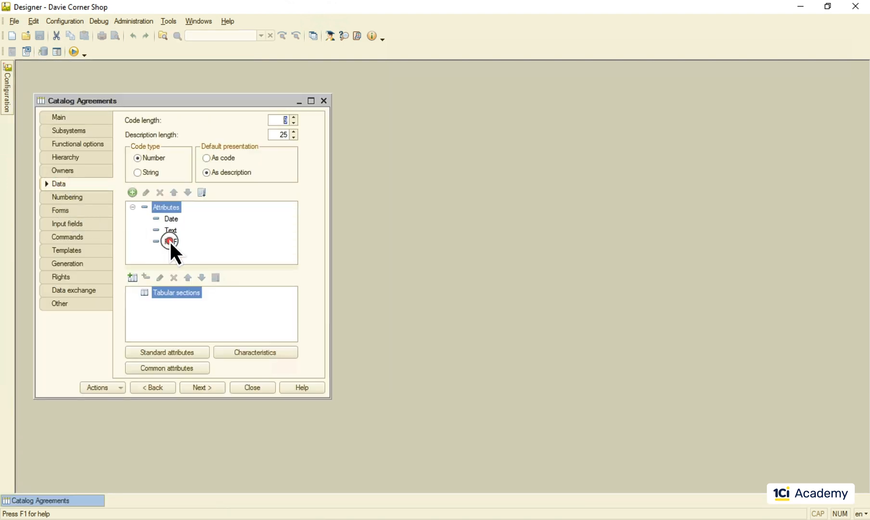
pyautogui.click(172, 242)
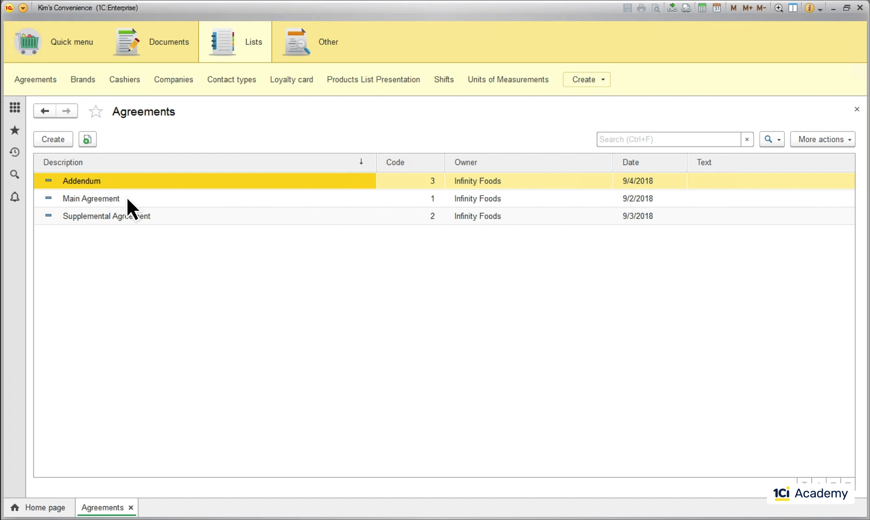
# Open the Main Agreement record in the client, inspect it, then close it
pyautogui.doubleClick(91, 198)
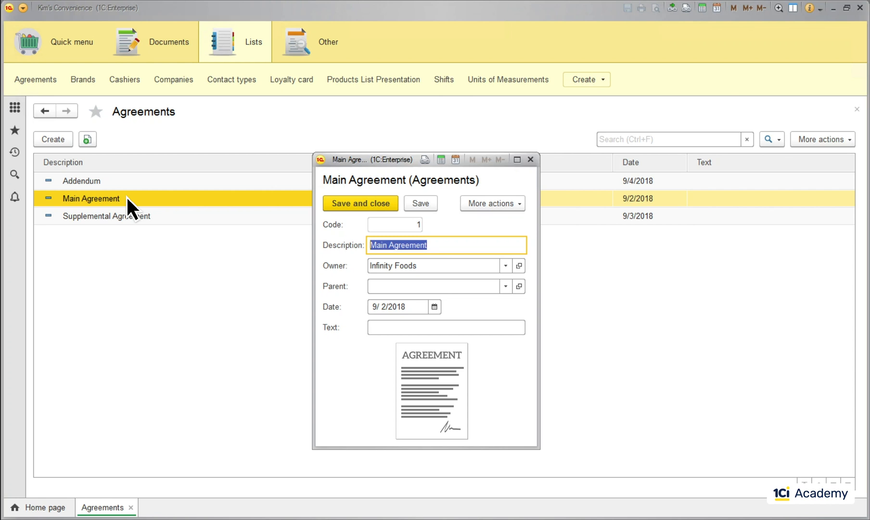
pyautogui.click(361, 203)
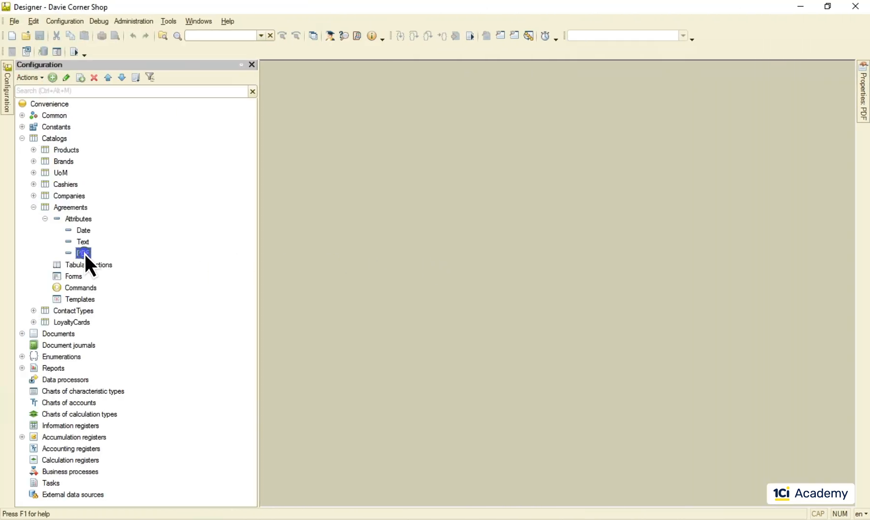
# Delete the PDF attribute and create the AgreementFiles information register, showing its Data structure
pyautogui.click(95, 77)
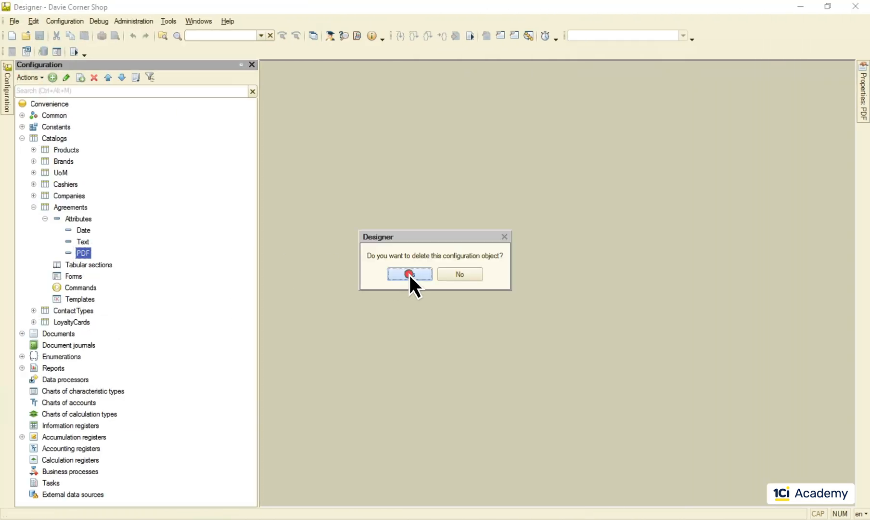
pyautogui.click(410, 274)
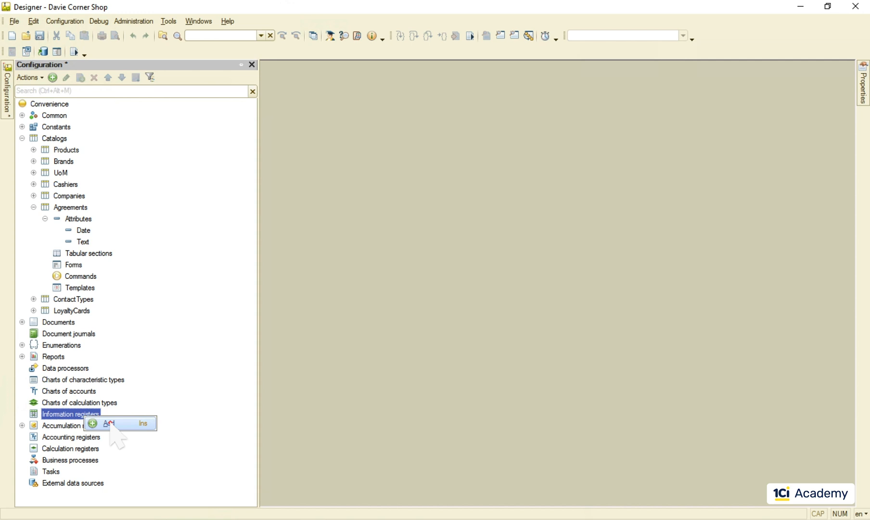
pyautogui.click(107, 424)
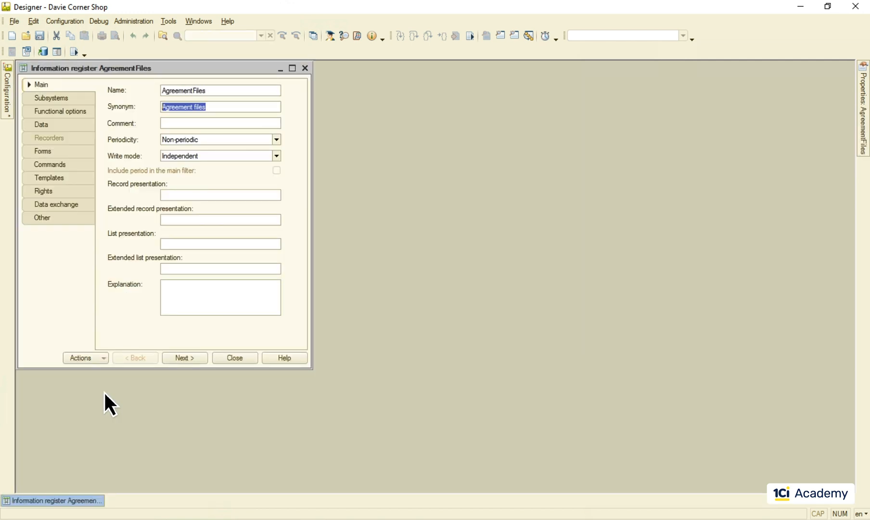
pyautogui.click(36, 125)
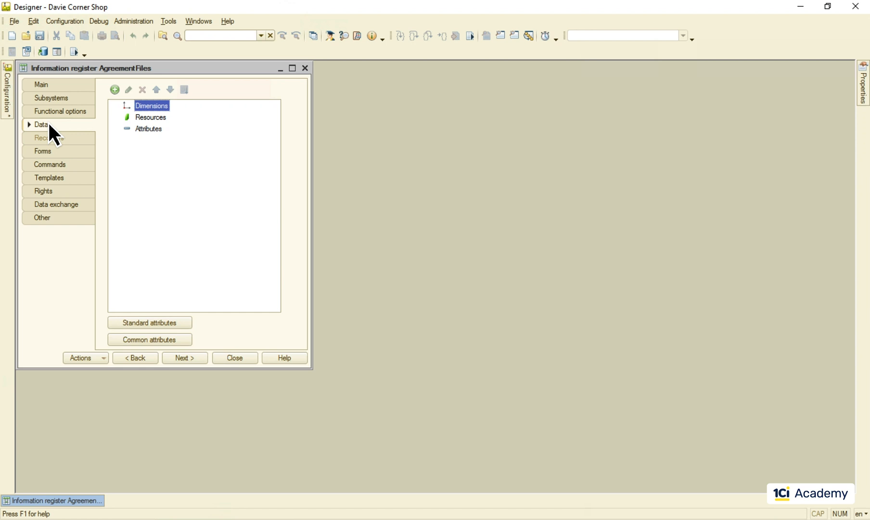
pyautogui.moveTo(114, 105)
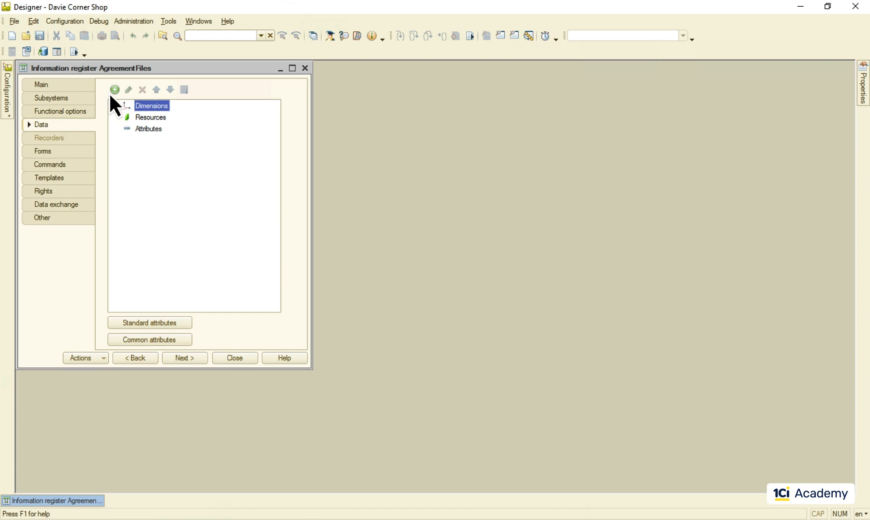
# Add an Agreement dimension typed CatalogRef.Agreements, with Master and No Empty Values ticked
pyautogui.click(113, 89)
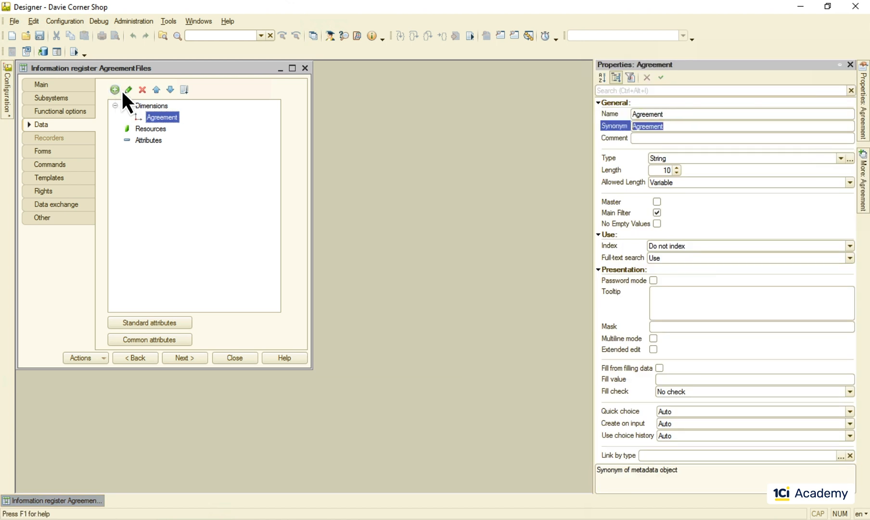
pyautogui.click(853, 158)
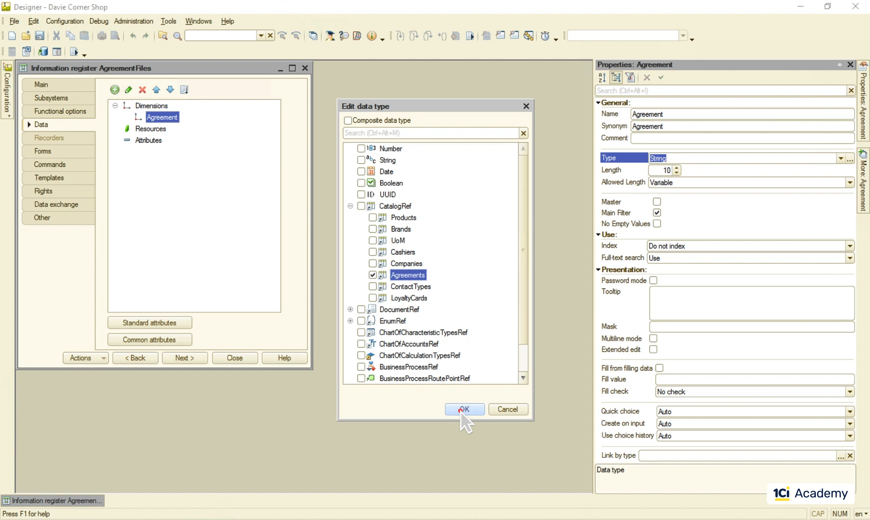
pyautogui.click(465, 409)
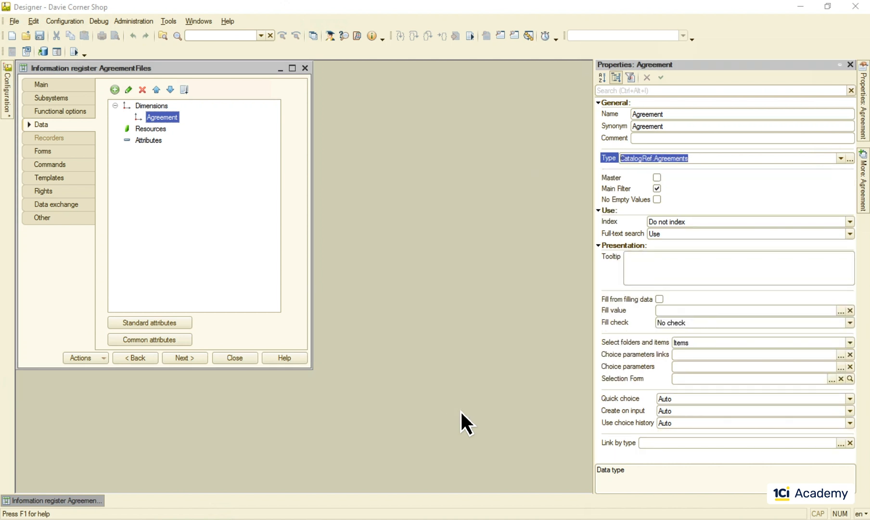
pyautogui.click(657, 178)
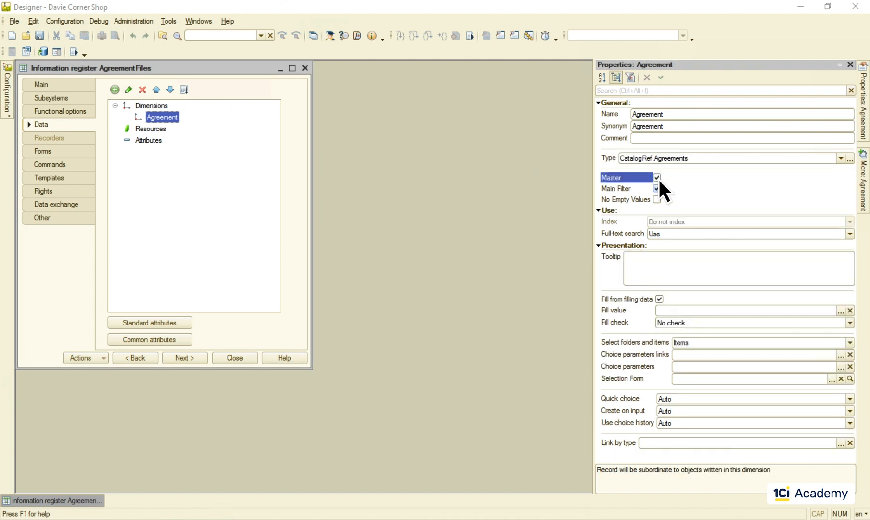
pyautogui.click(657, 199)
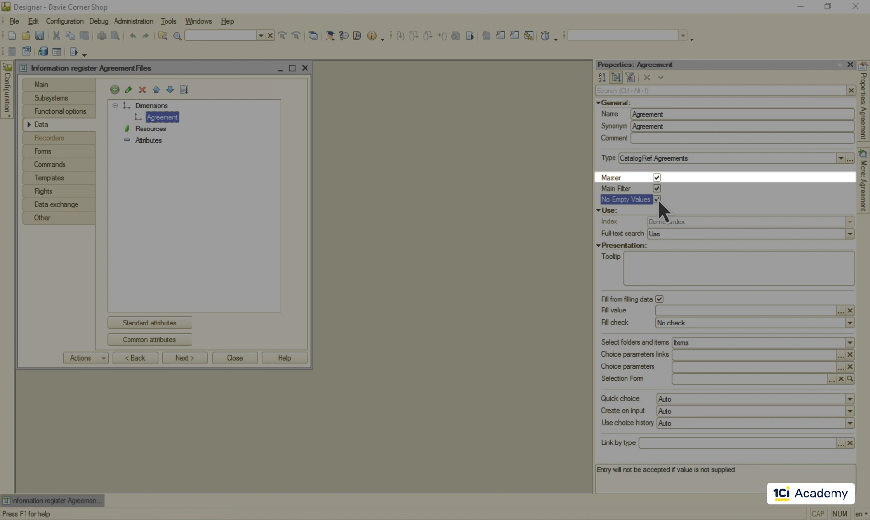
pyautogui.click(626, 199)
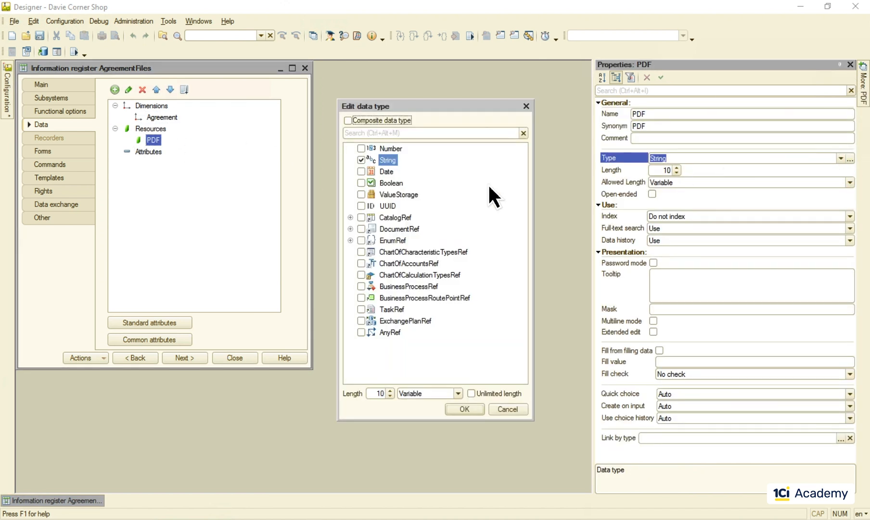
# Confirm the PDF resource's data type in the Edit data type dialog
pyautogui.click(465, 410)
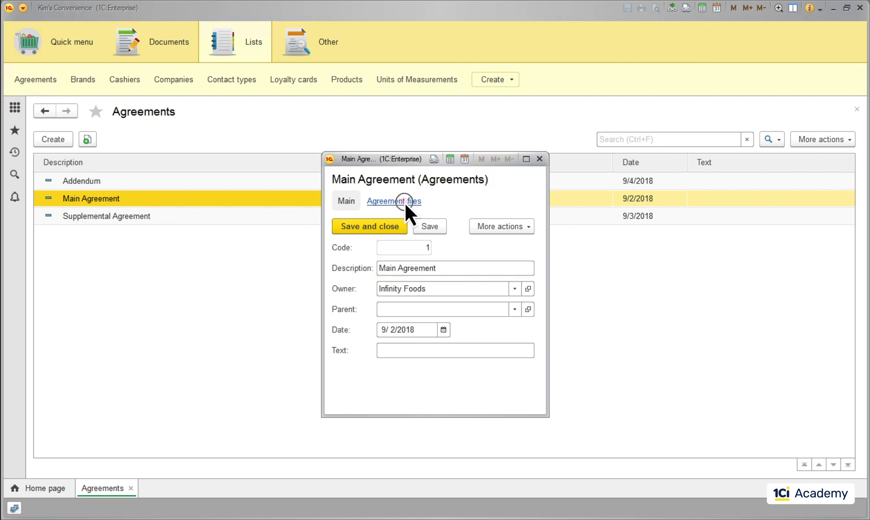
# Open the Agreement files section from the Main Agreement form
pyautogui.click(395, 201)
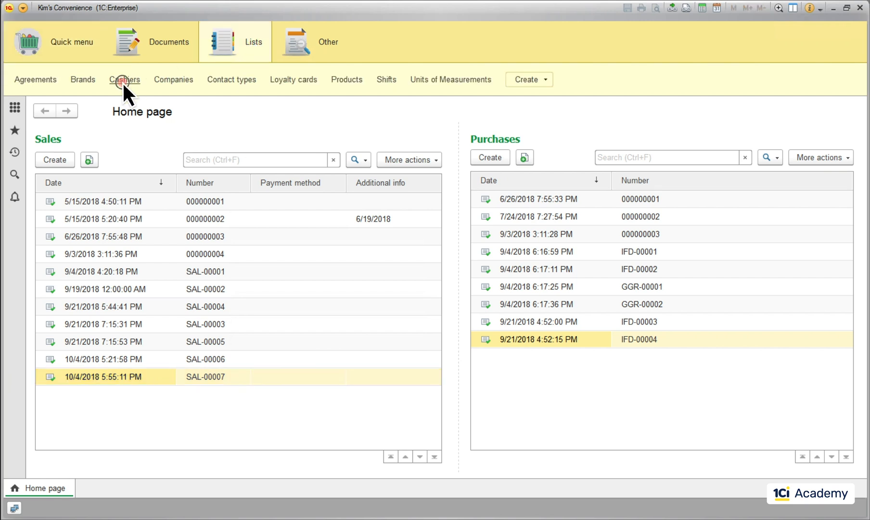
pyautogui.click(125, 79)
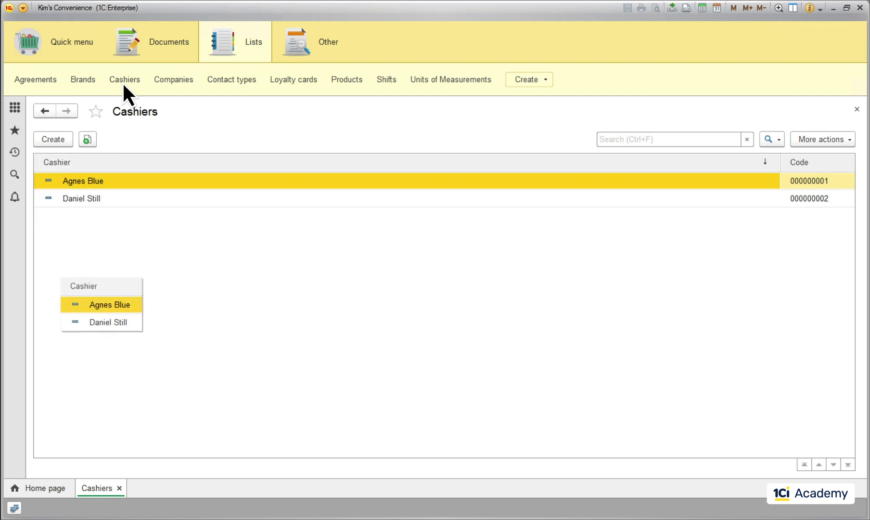
pyautogui.click(387, 79)
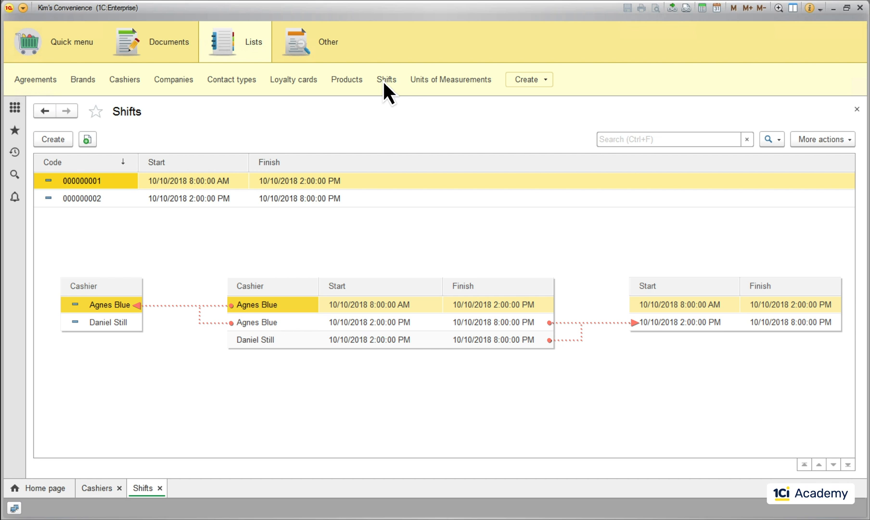
pyautogui.moveTo(323, 48)
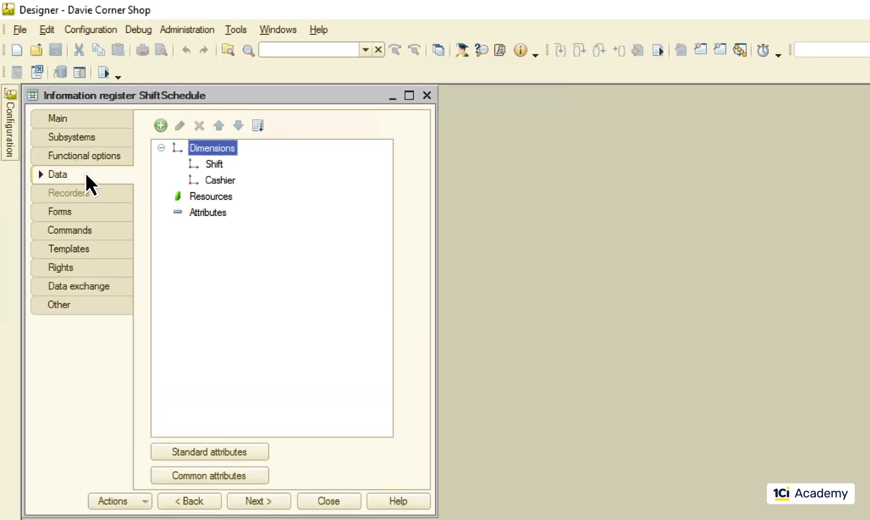
# Inspect the ShiftSchedule register's Cashier dimension properties
pyautogui.doubleClick(213, 164)
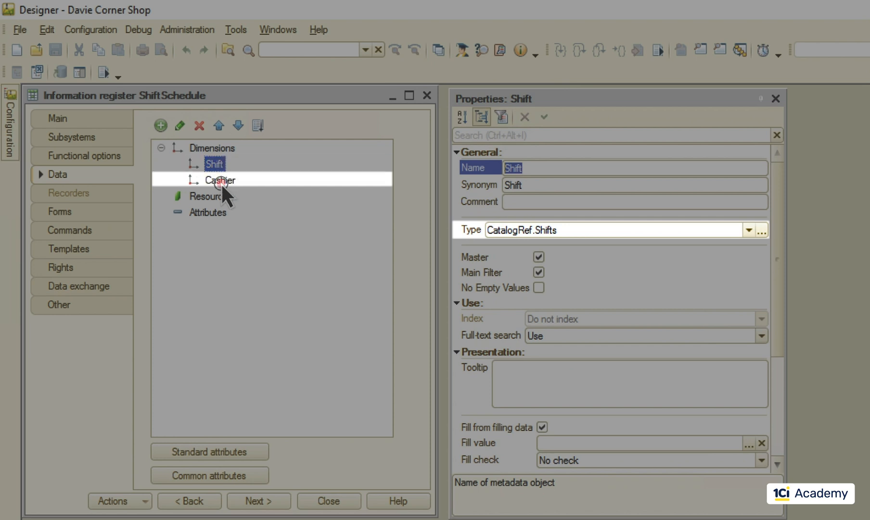
pyautogui.click(221, 180)
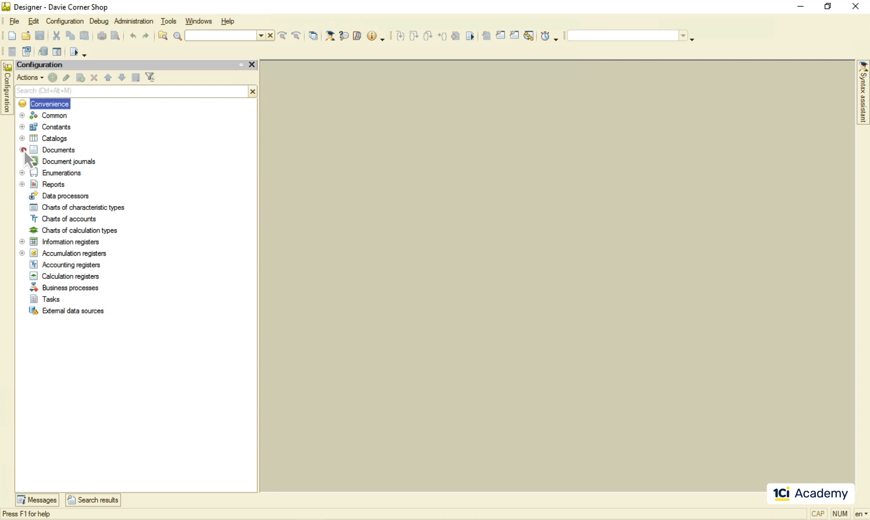
# Expand Documents > Sales tabular sections and open the Sales DocumentForm for editing
pyautogui.click(21, 150)
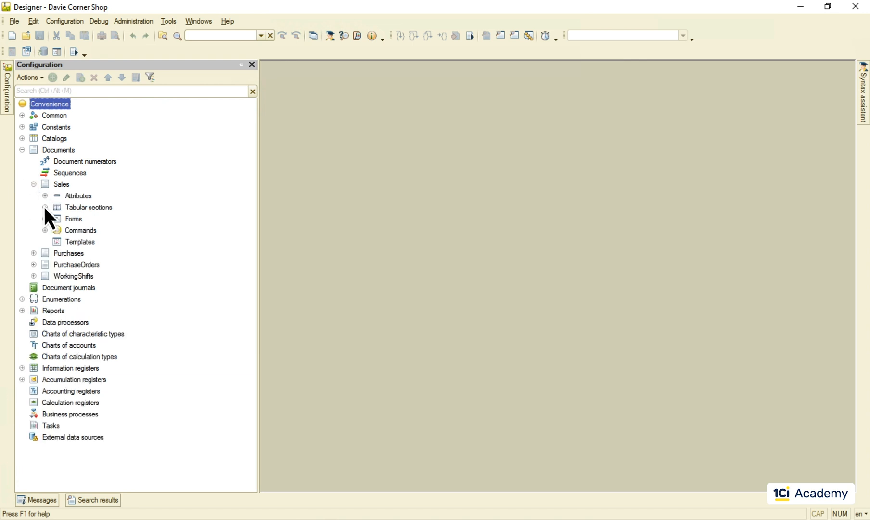
pyautogui.click(43, 207)
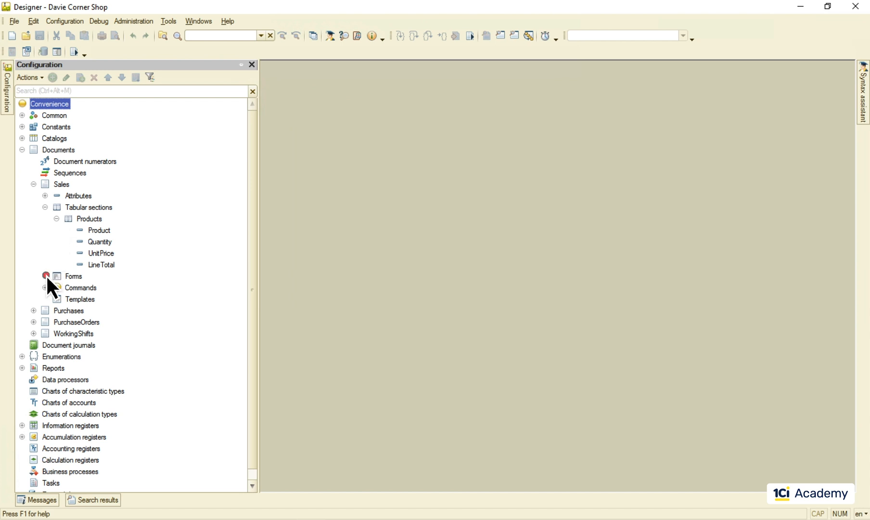
pyautogui.doubleClick(73, 276)
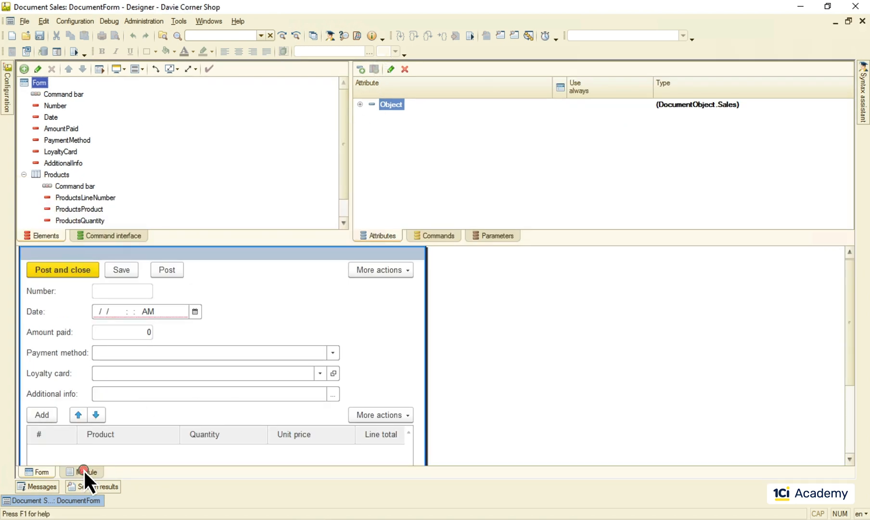
# Show the Sales form's module code before reviewing the Prices information register
pyautogui.click(86, 472)
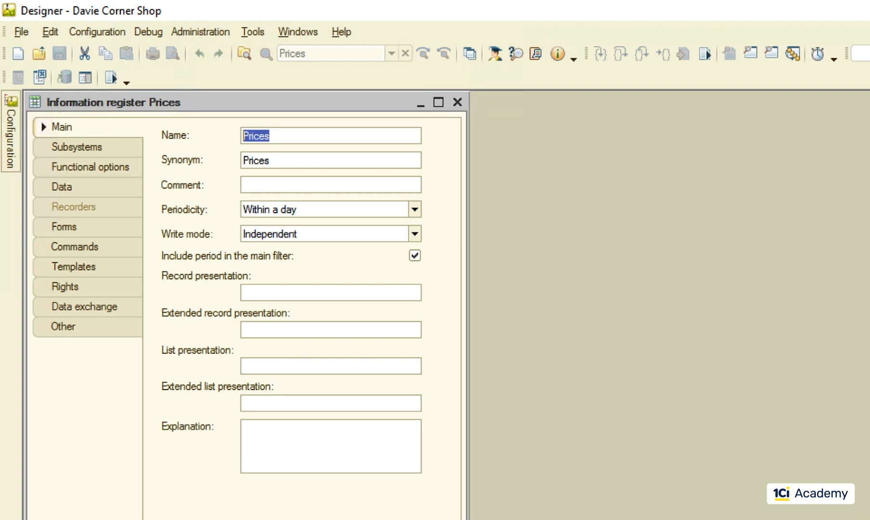
# Review the Prices register's standard attributes, Within a day periodicity, Product dimension and Price resource
pyautogui.click(62, 186)
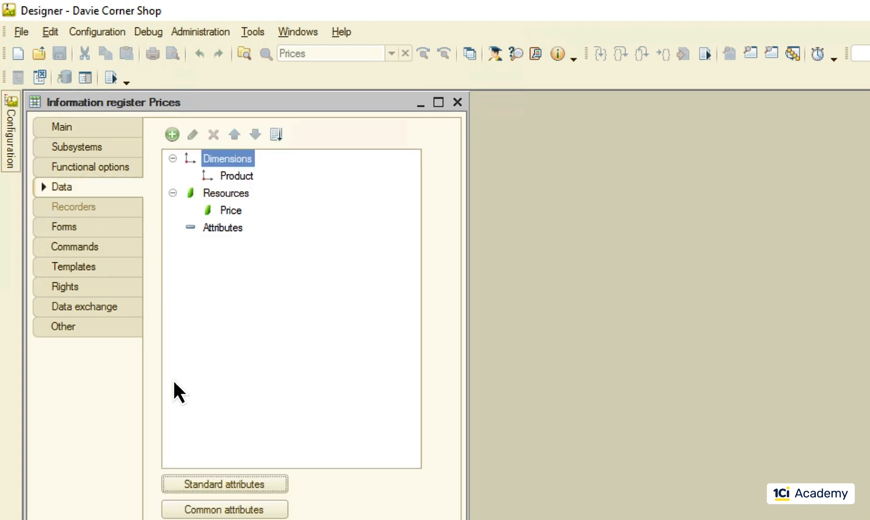
pyautogui.click(224, 484)
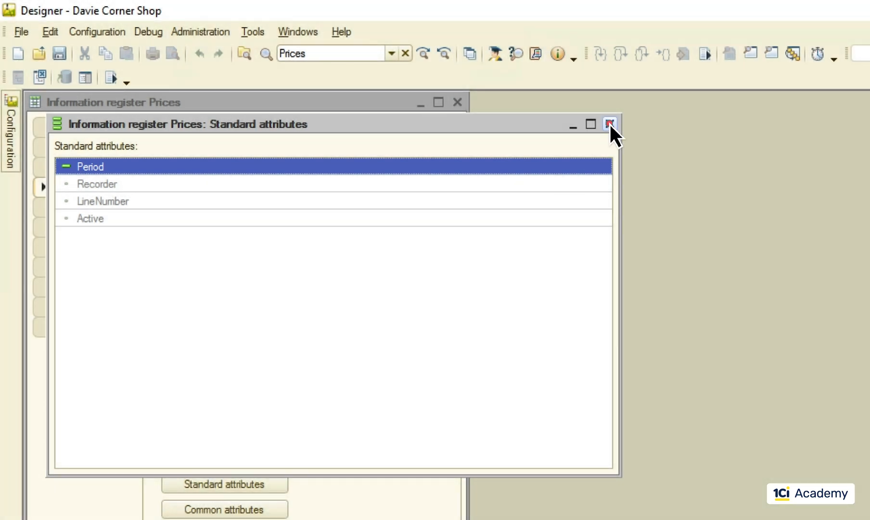
pyautogui.click(606, 124)
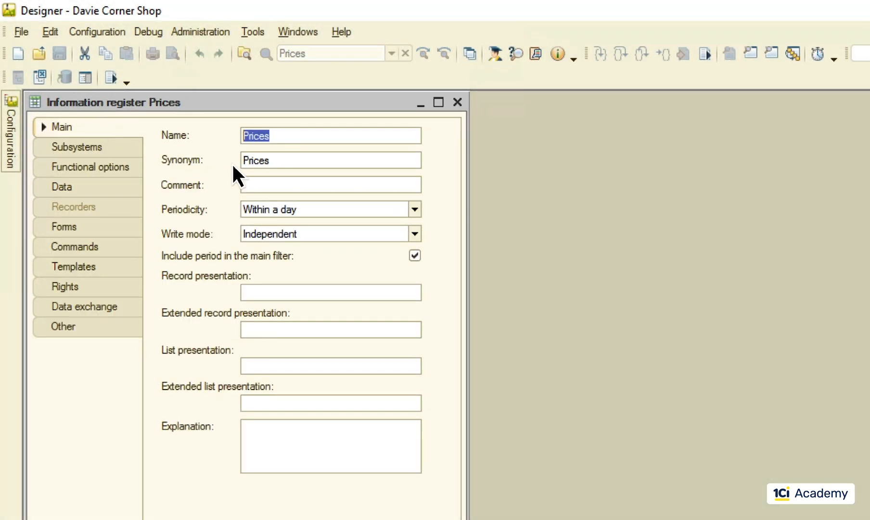
pyautogui.click(414, 210)
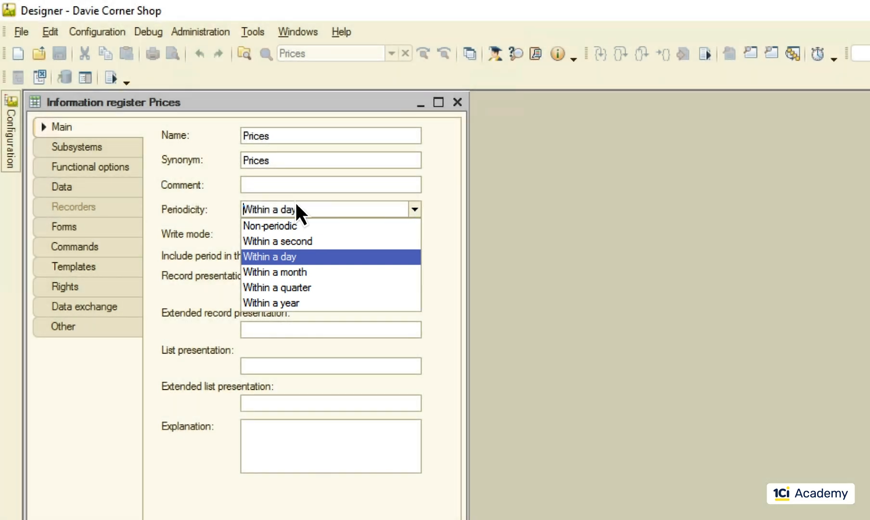
pyautogui.click(62, 186)
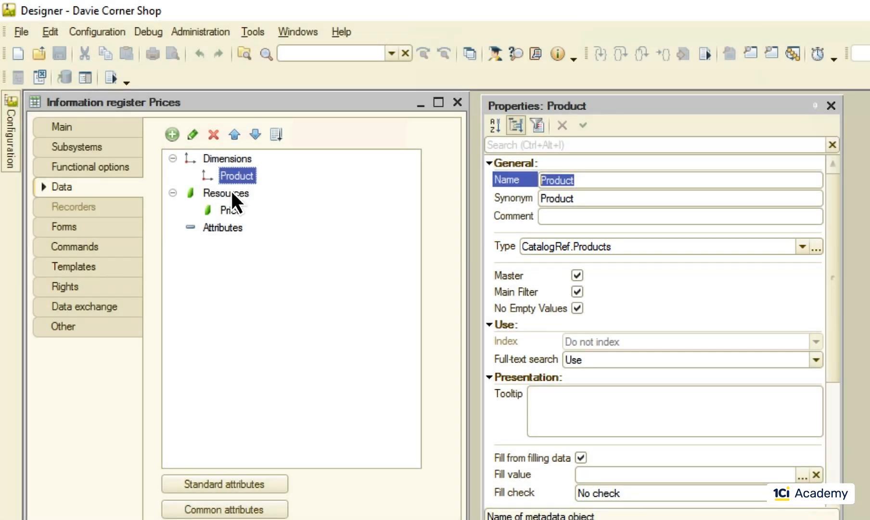
pyautogui.click(229, 210)
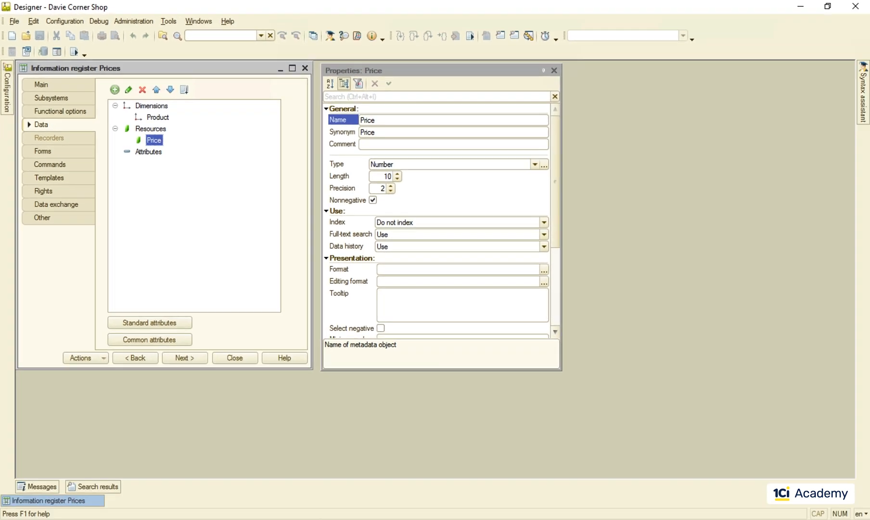
pyautogui.click(555, 70)
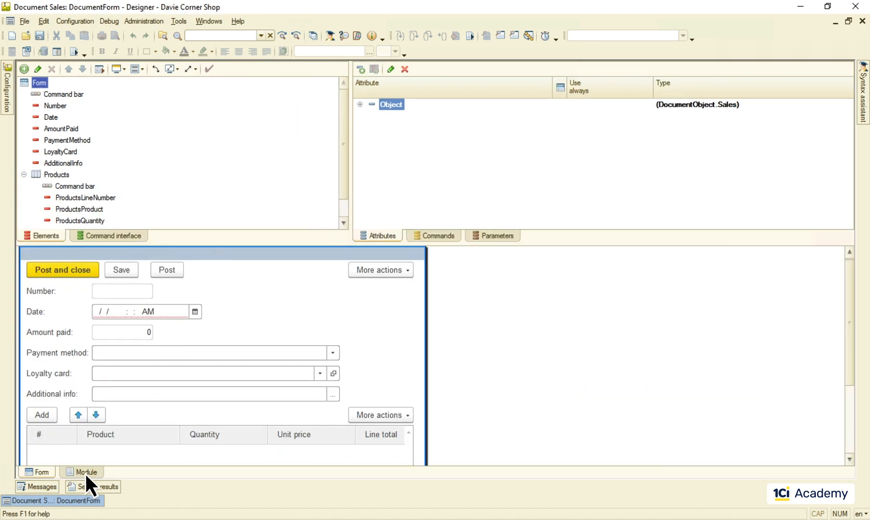
# Show the Sales DocumentForm module code for editing
pyautogui.click(85, 470)
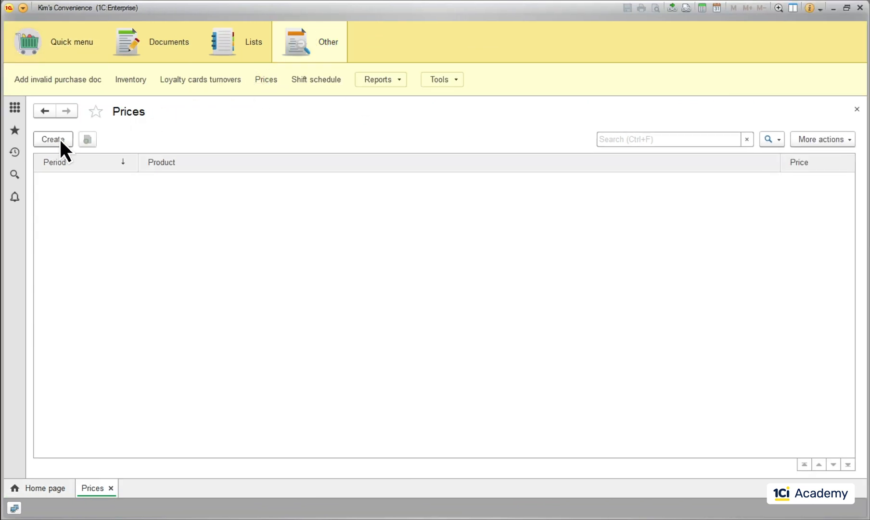
# Record Coca-Cola prices 2.00 from 1/1/2018 and 2.25 from 10/11/2018 in Prices
pyautogui.click(53, 139)
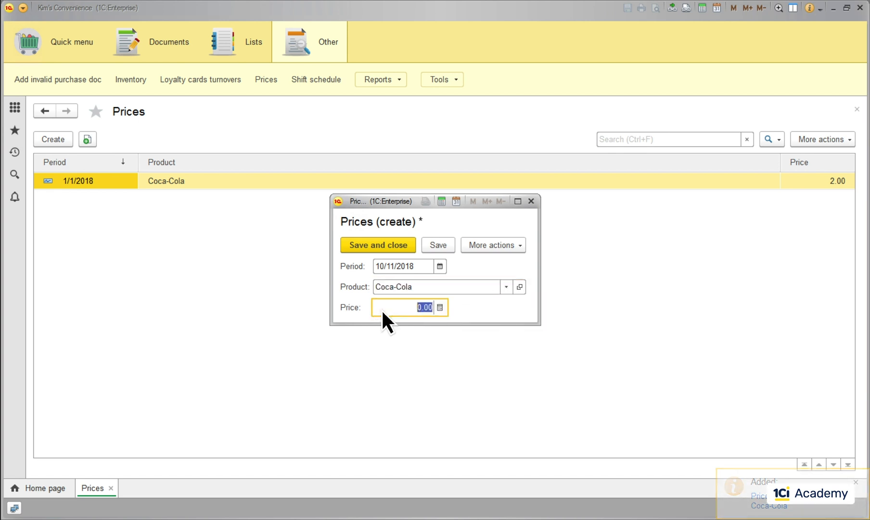
pyautogui.click(378, 245)
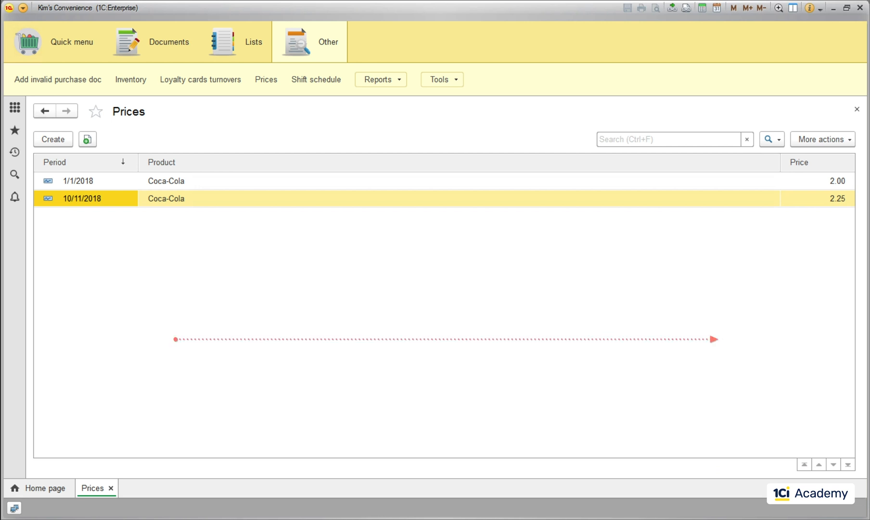
pyautogui.moveTo(287, 344)
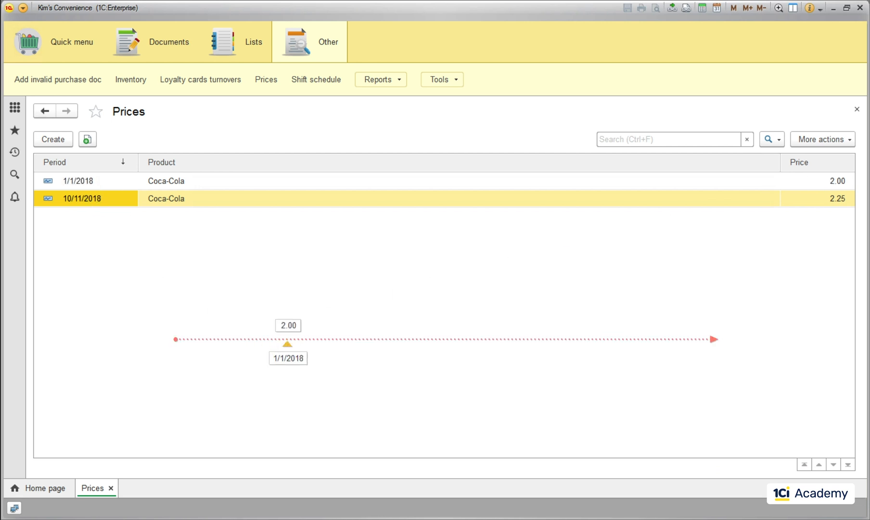
pyautogui.doubleClick(81, 198)
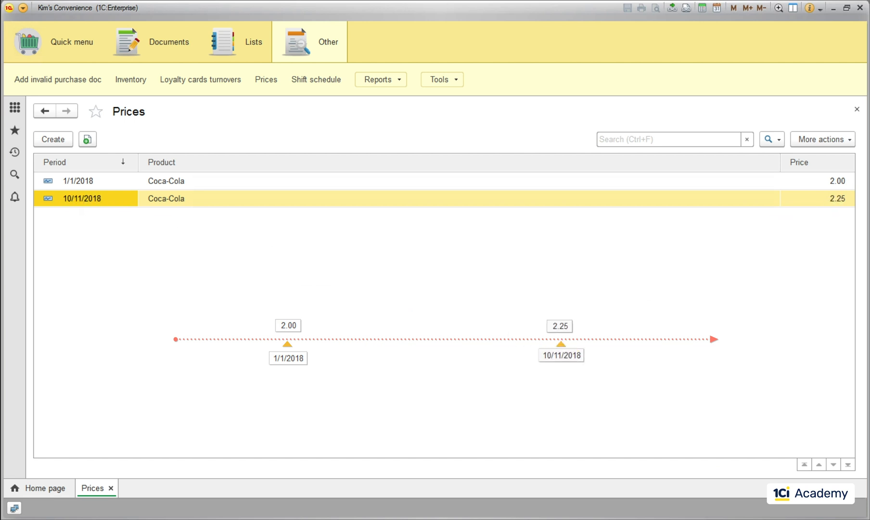
pyautogui.click(169, 43)
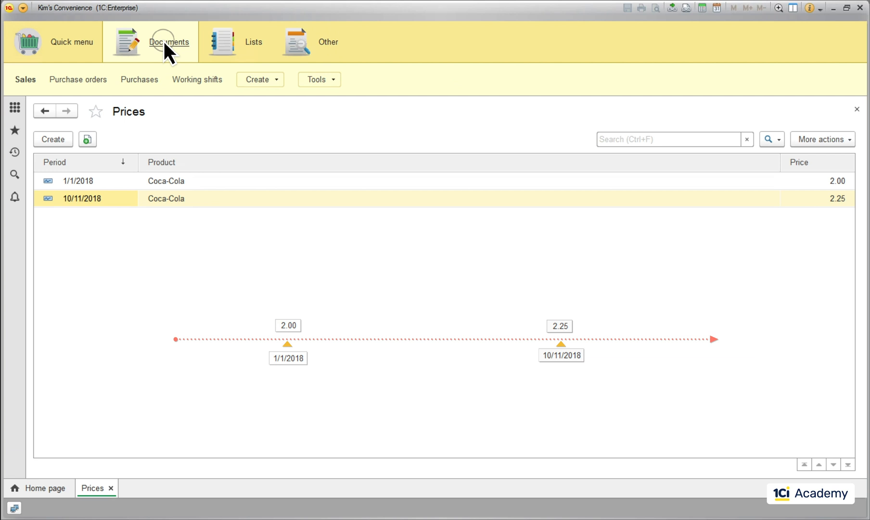
# Create a new Sales document and add a product line for Coca-Cola
pyautogui.click(319, 80)
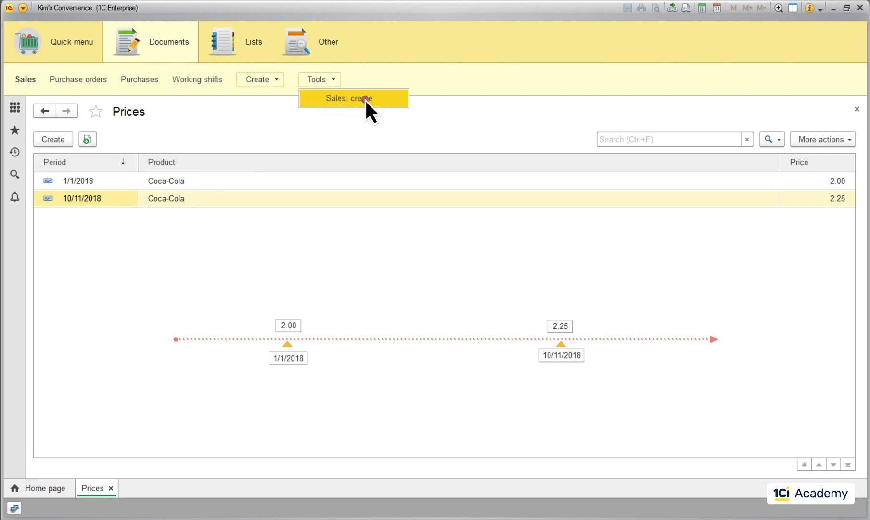
pyautogui.click(354, 99)
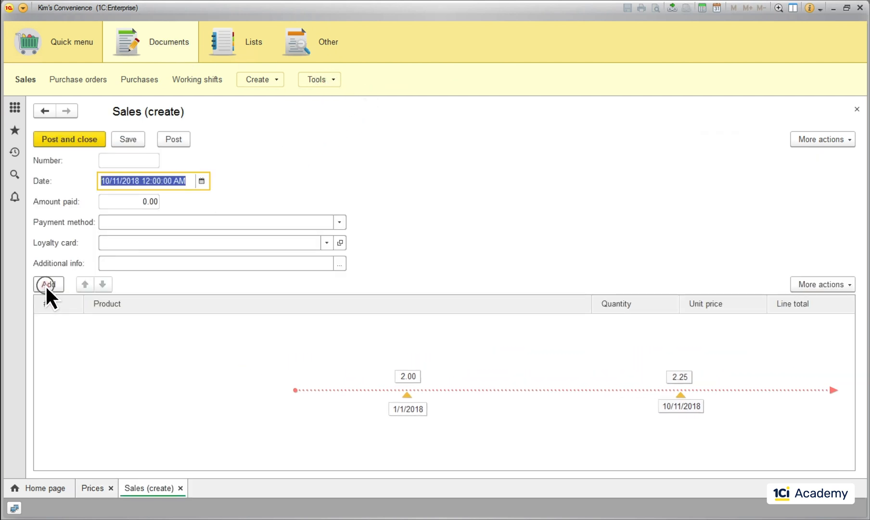
pyautogui.click(48, 284)
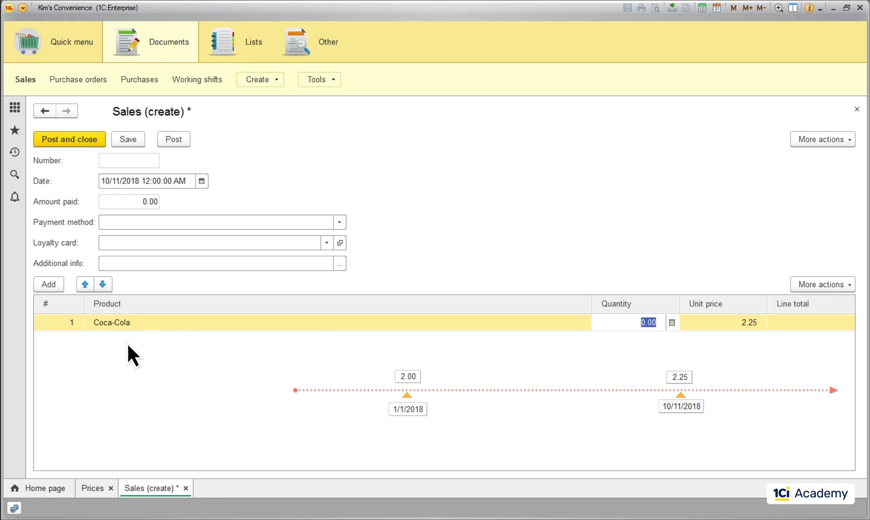